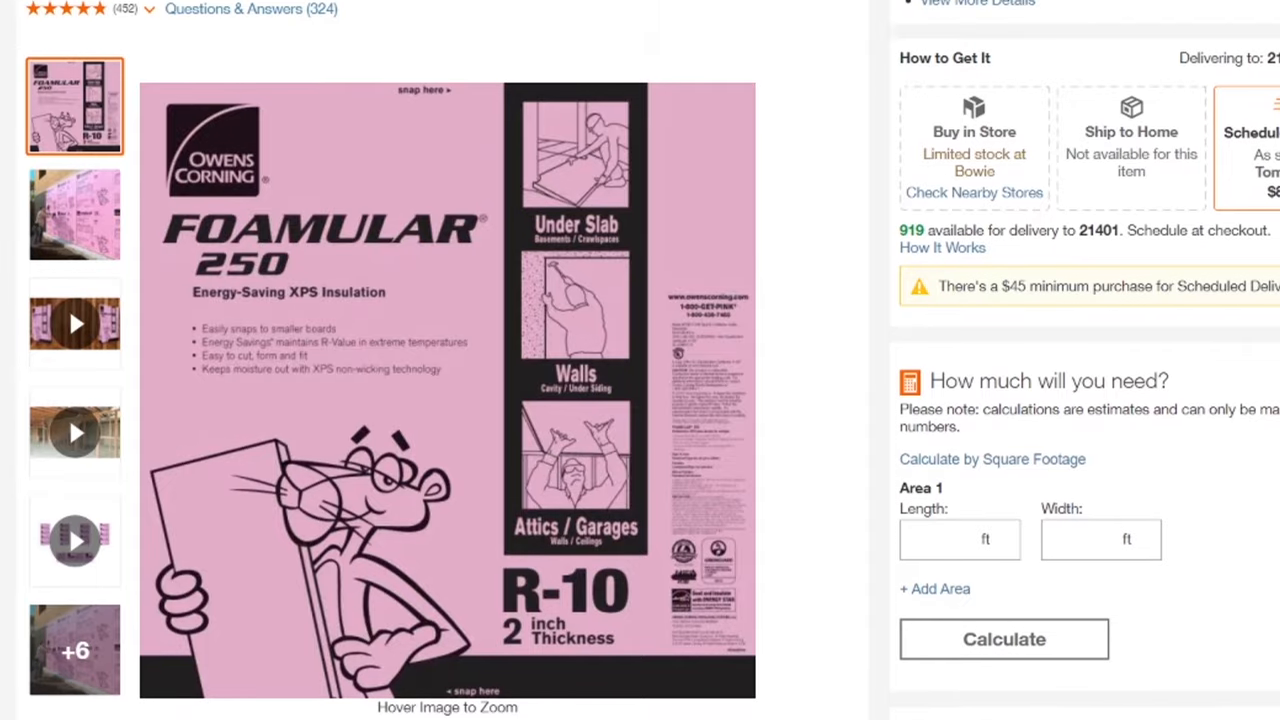
pyautogui.scroll(3)
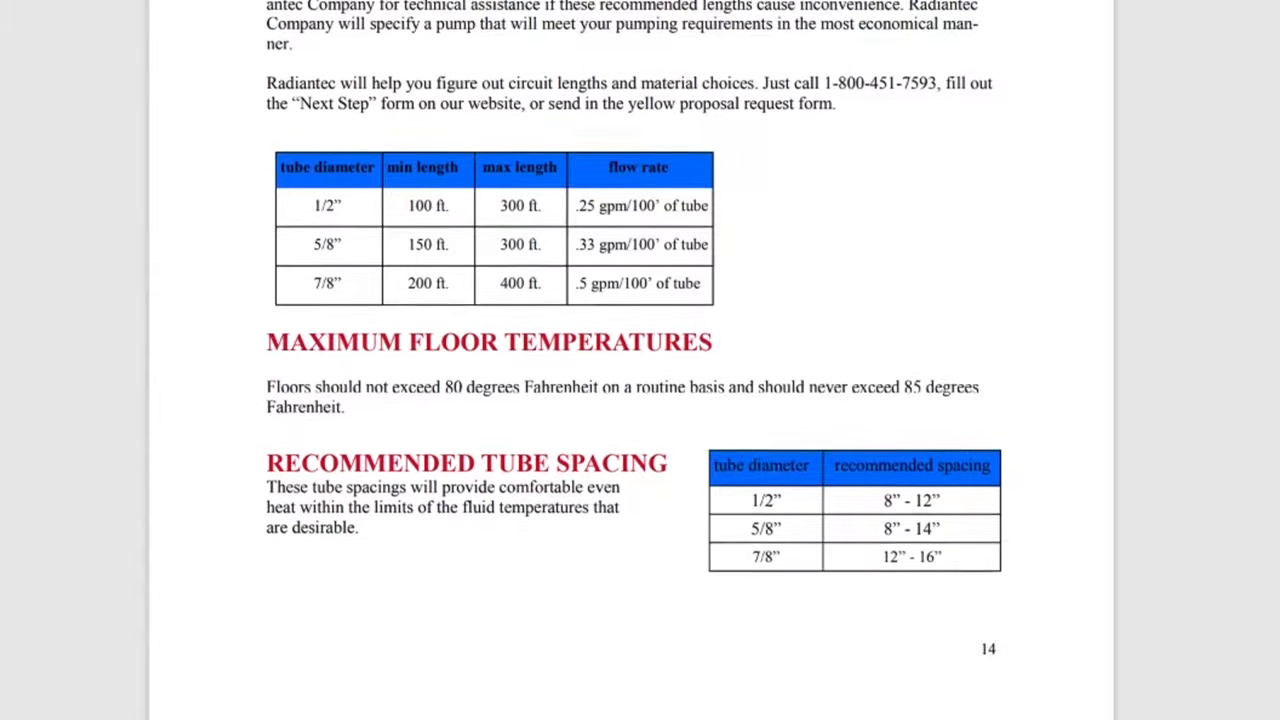
pyautogui.scroll(-3)
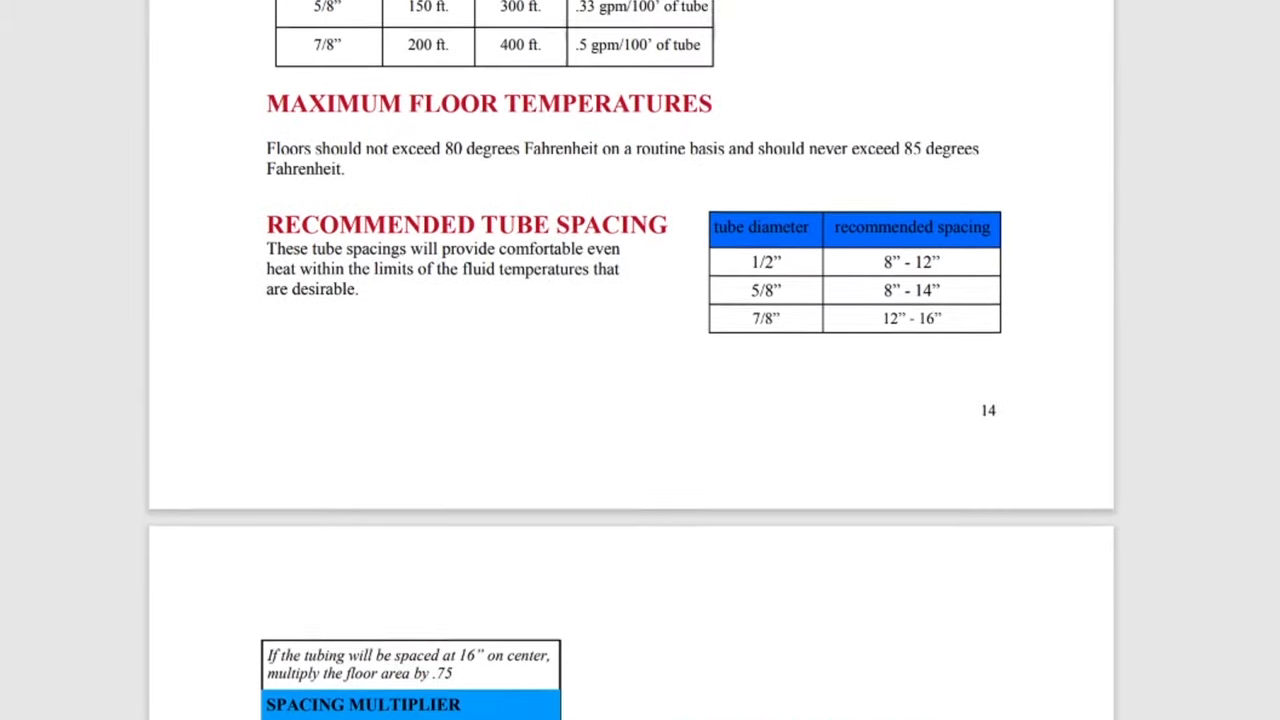